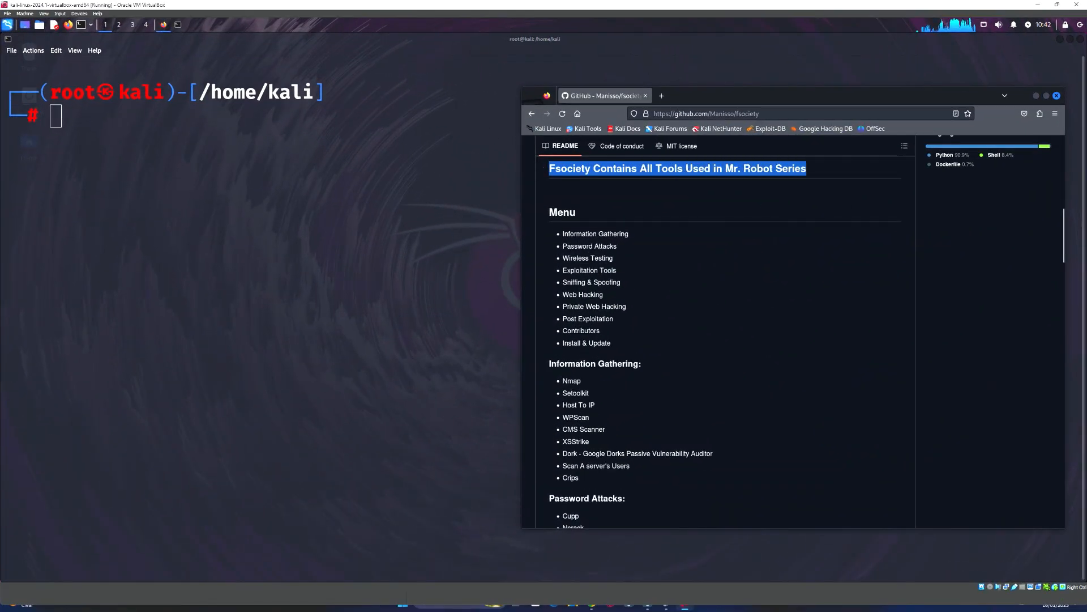
- Scroll the fsociety README down through the Exploitation, Sniffing & Spoofing and Web Hacking tool lists
scroll("down", 3)
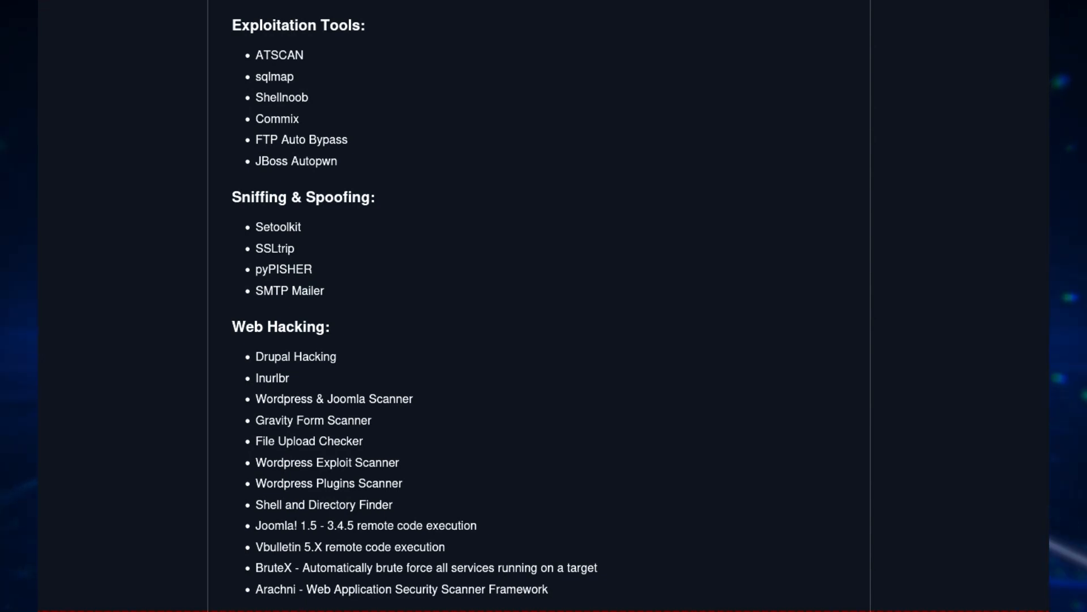
left_click(902, 583)
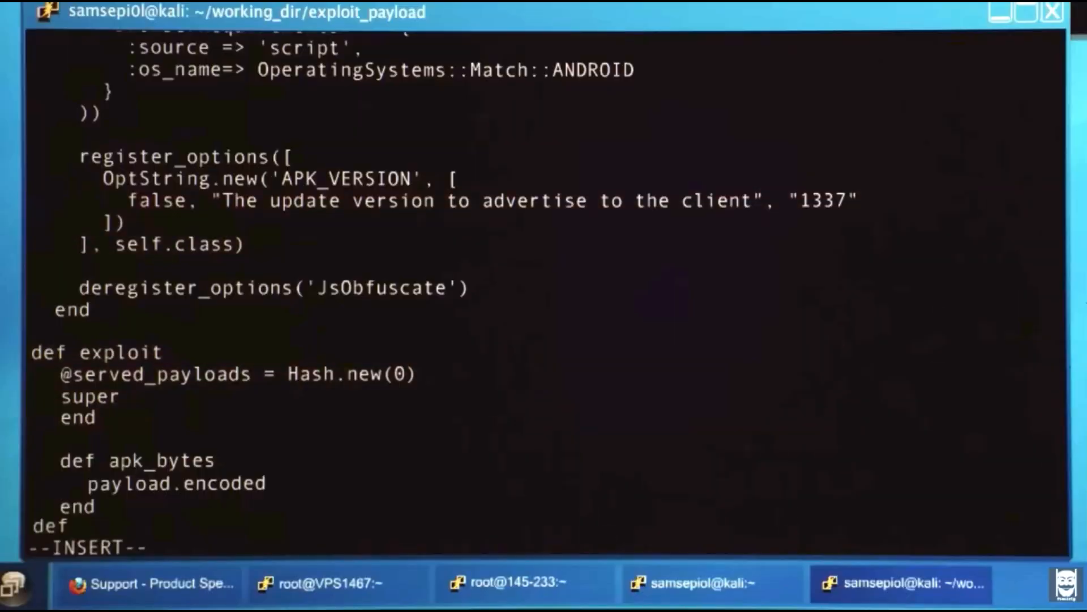
type("on request")
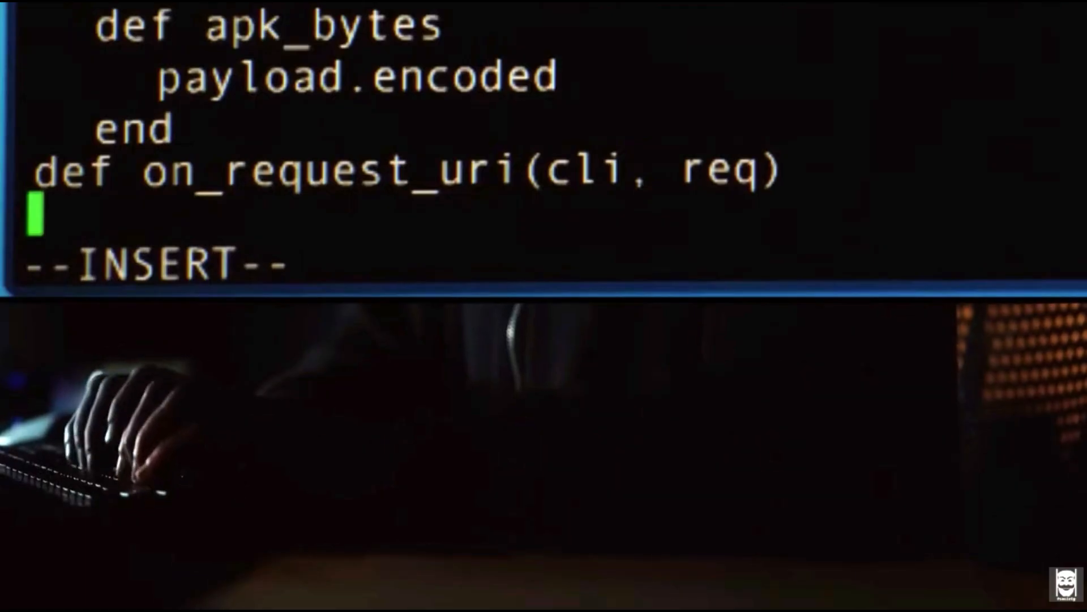
type("if re")
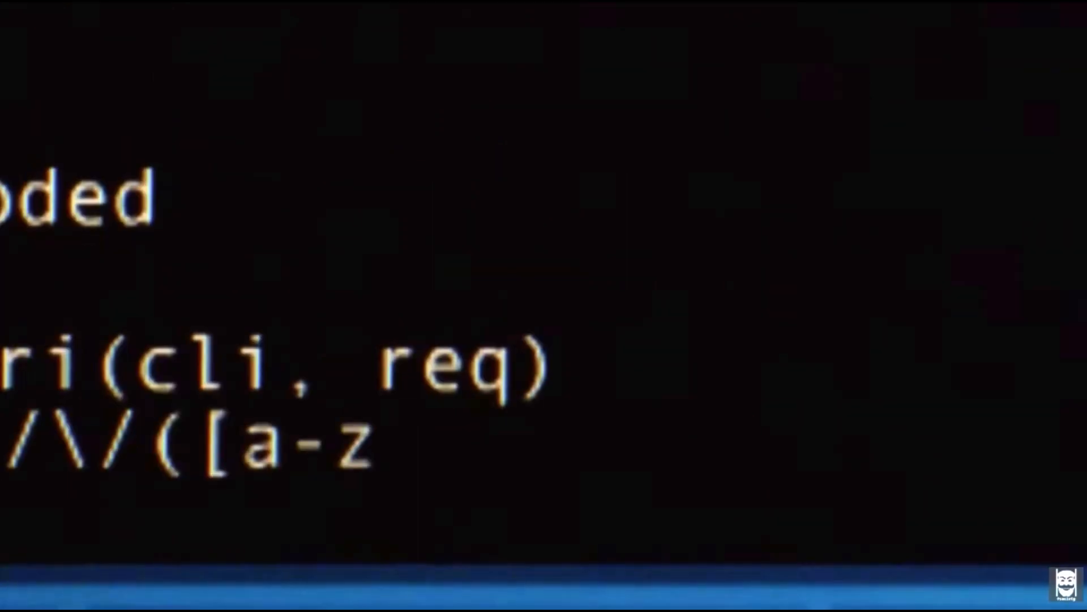
type("A-Z0-9]+")
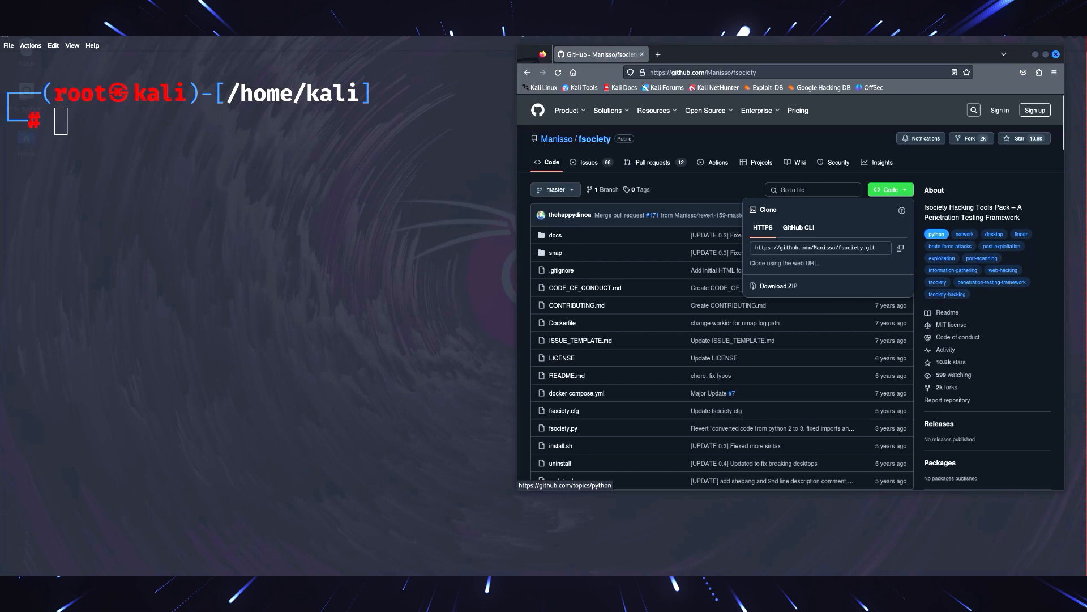
- Copy the fsociety clone URL and run git clone with it in the Kali terminal
left_click(901, 248)
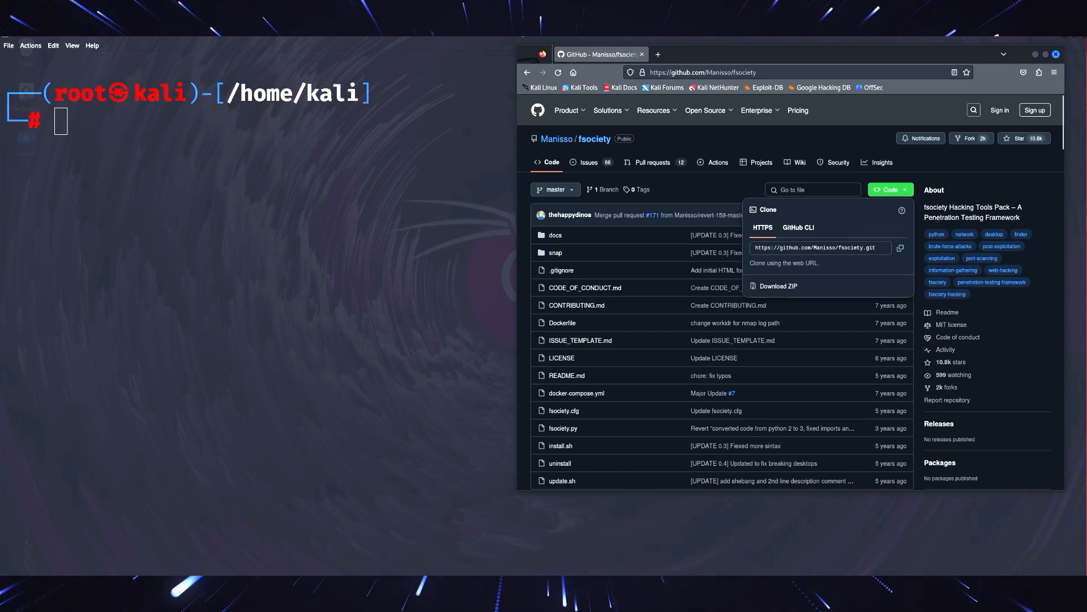
type("git")
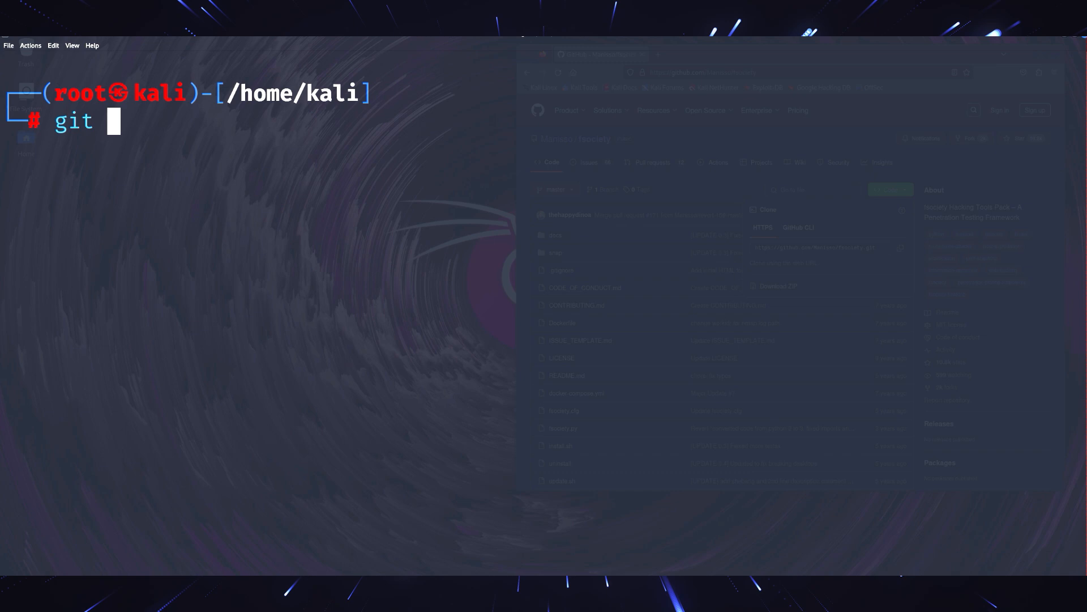
type("clone")
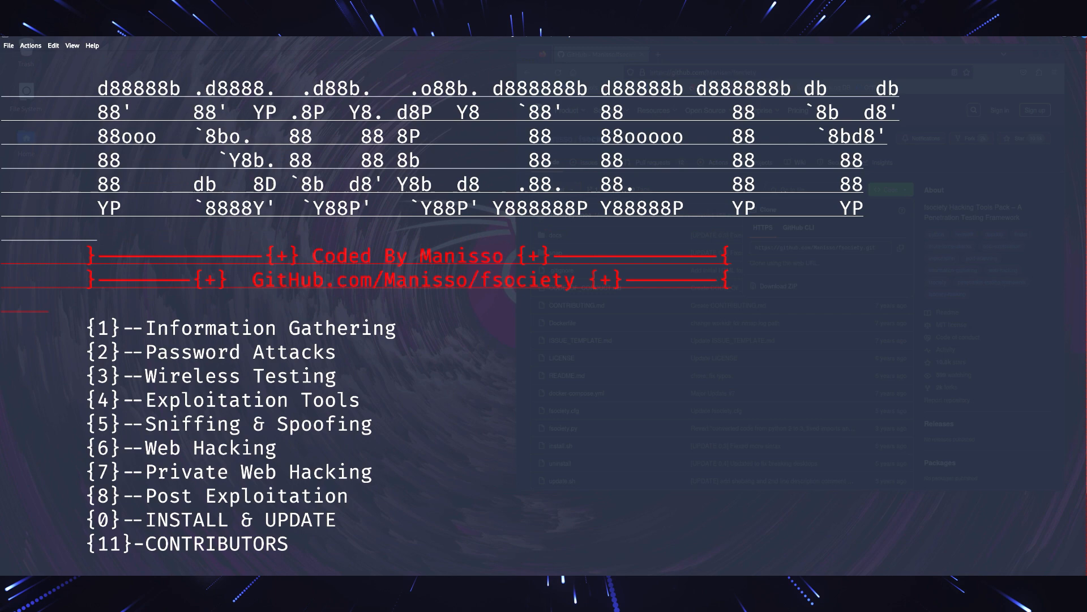
scroll("down", 3)
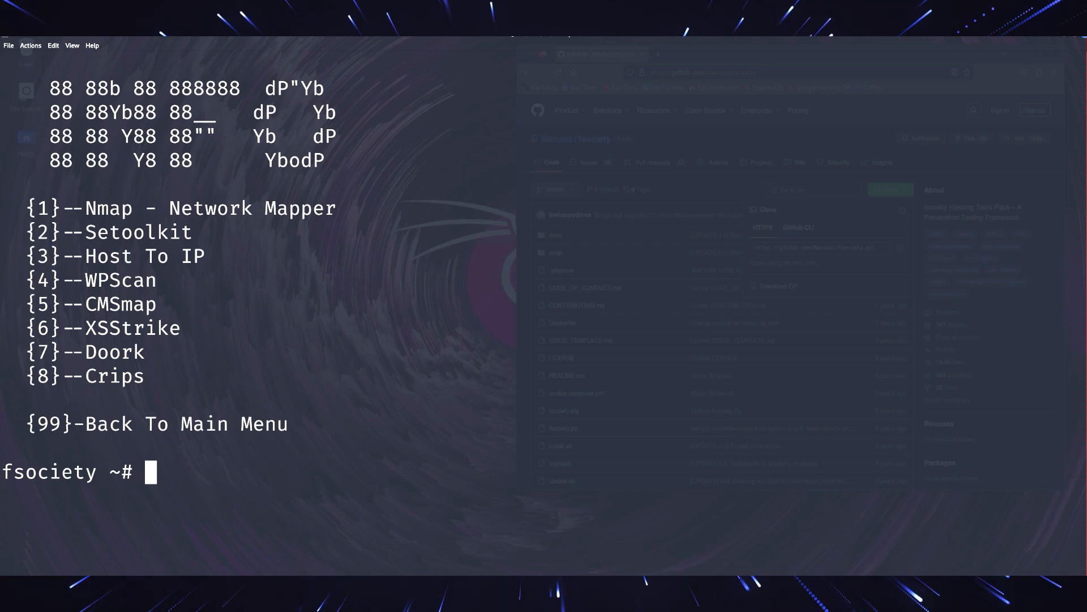
double_click(180, 208)
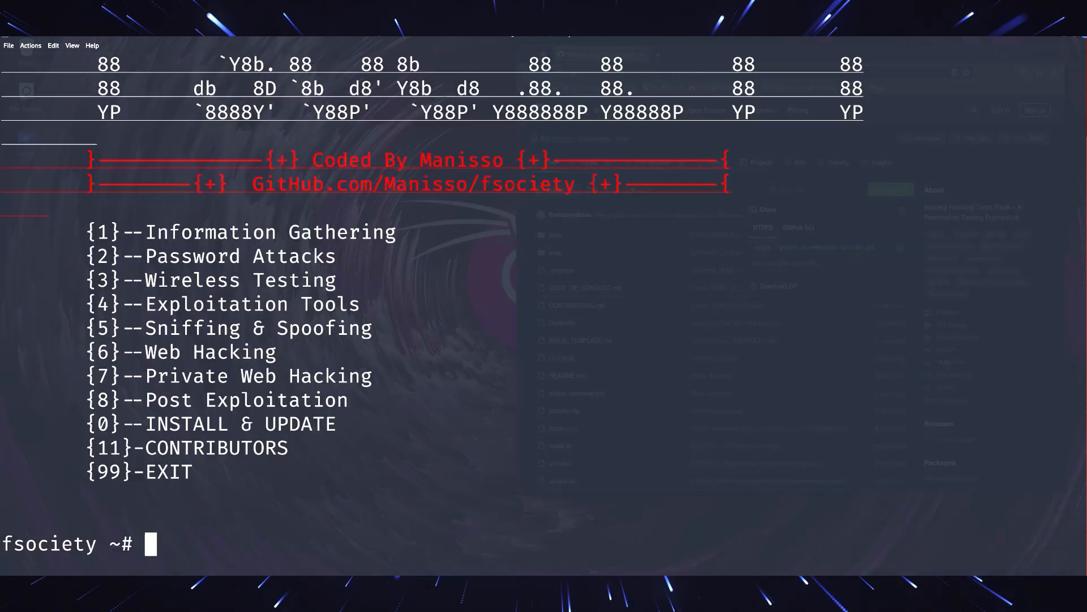
- Enter 2 for the Password Attacks submenu and highlight its Cupp and BruteX entries
type("2")
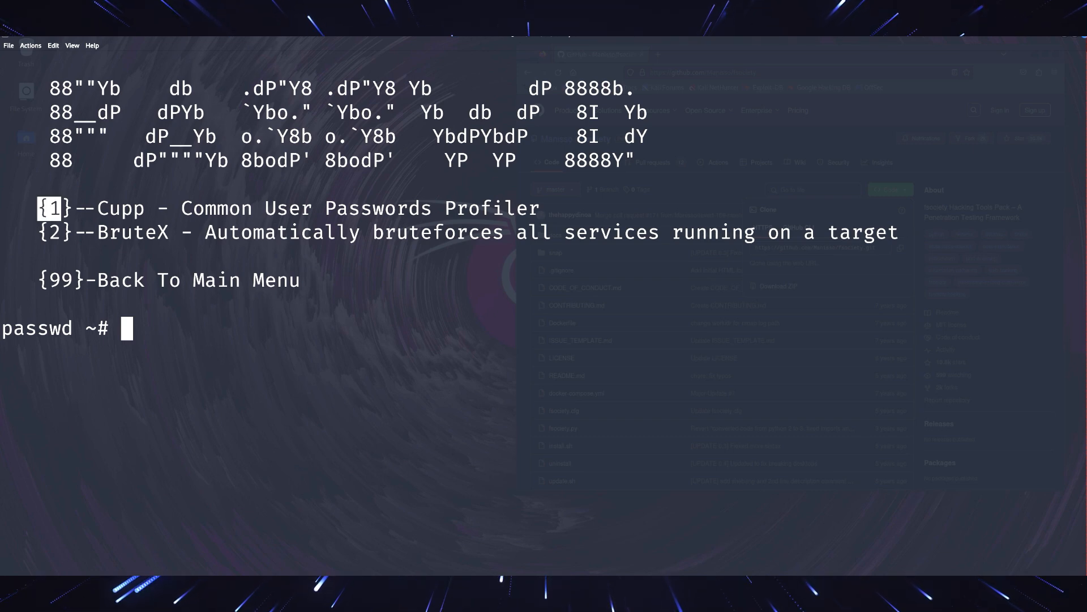
left_click_drag(40, 207, 421, 208)
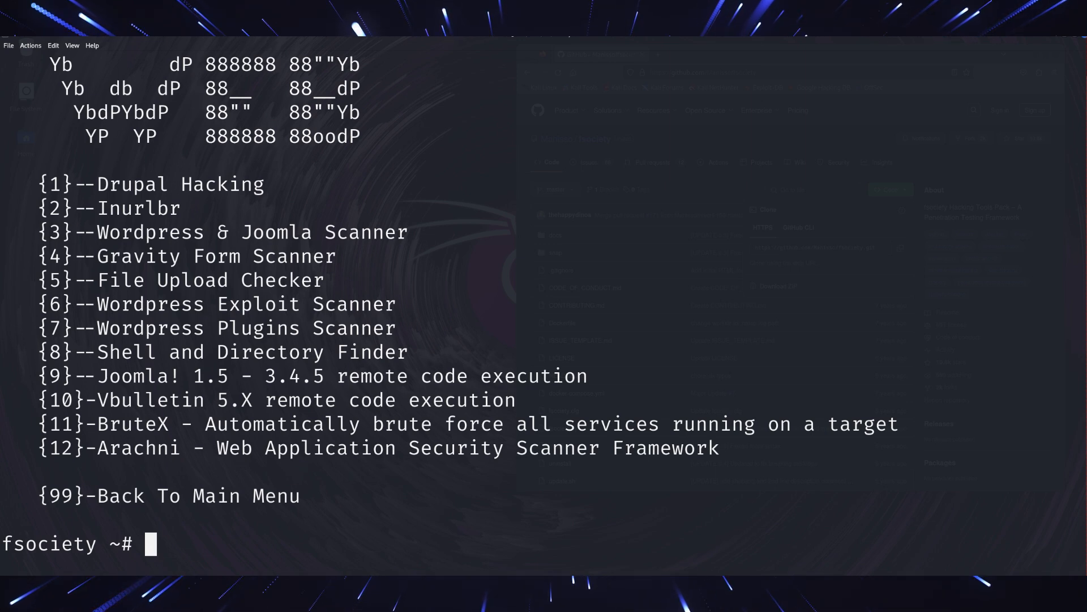
- Highlight the Web Hacking tool list, then point out Post Exploitation's number 8 on the main menu
left_click_drag(42, 185, 336, 329)
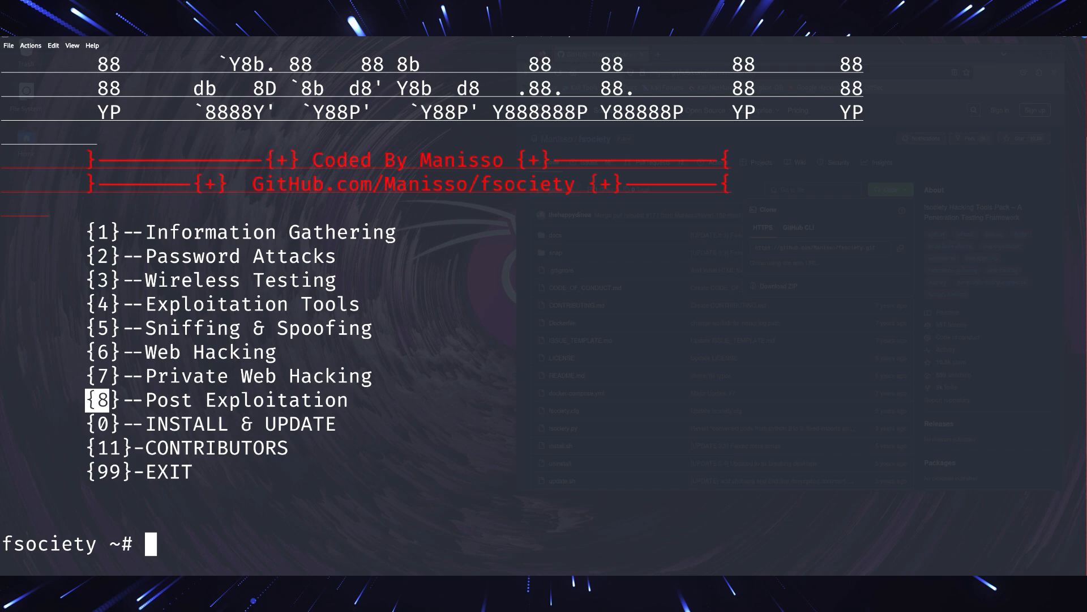
double_click(222, 399)
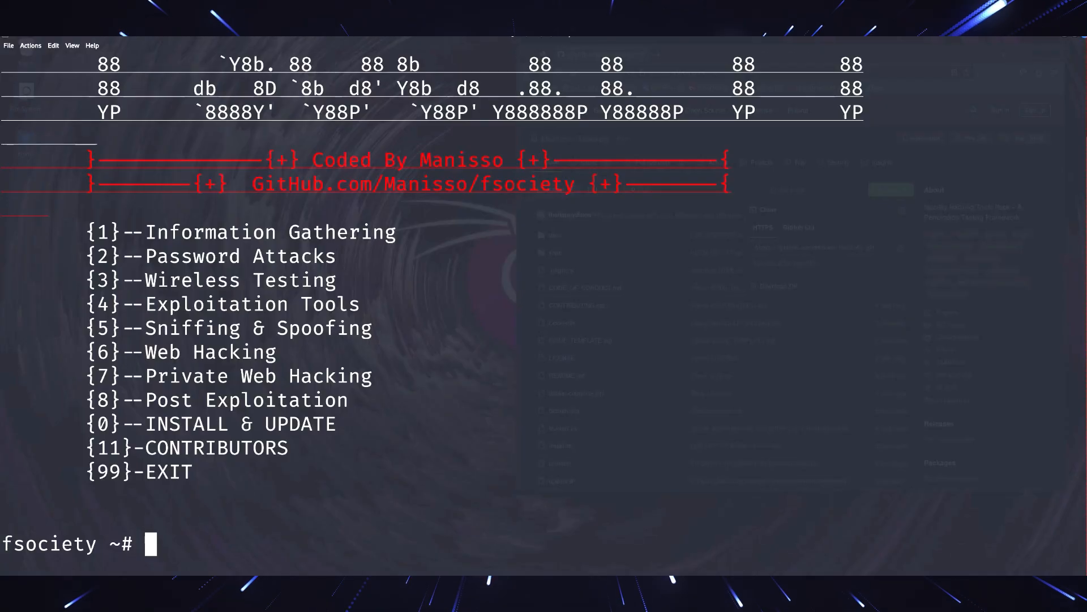
- Enter 8 for Post Exploitation and mark its Shell Checker, POET and Phishing Framework tools
type("8")
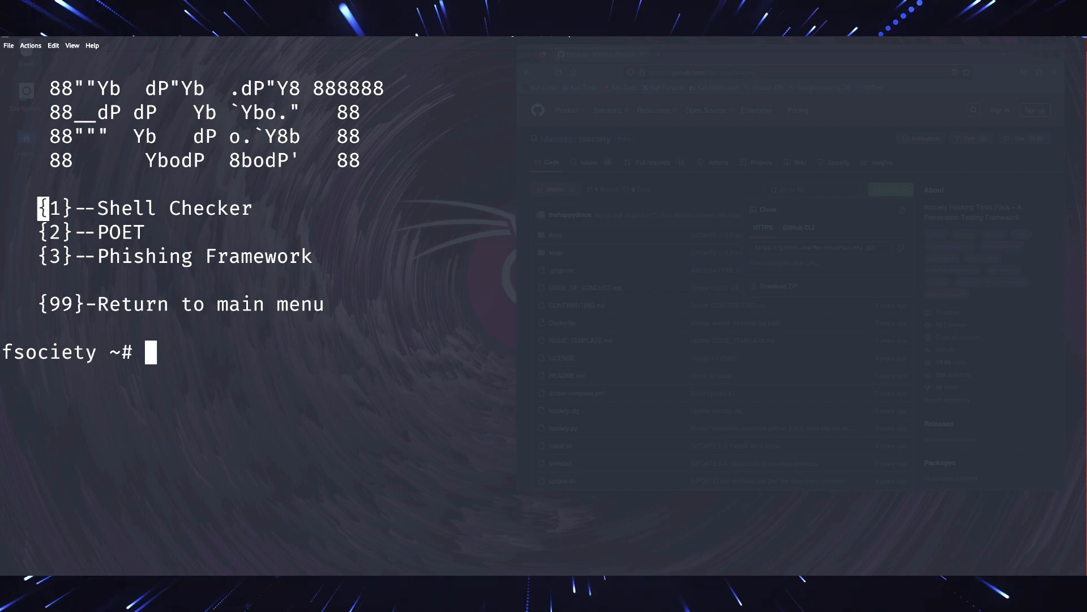
left_click_drag(40, 208, 312, 256)
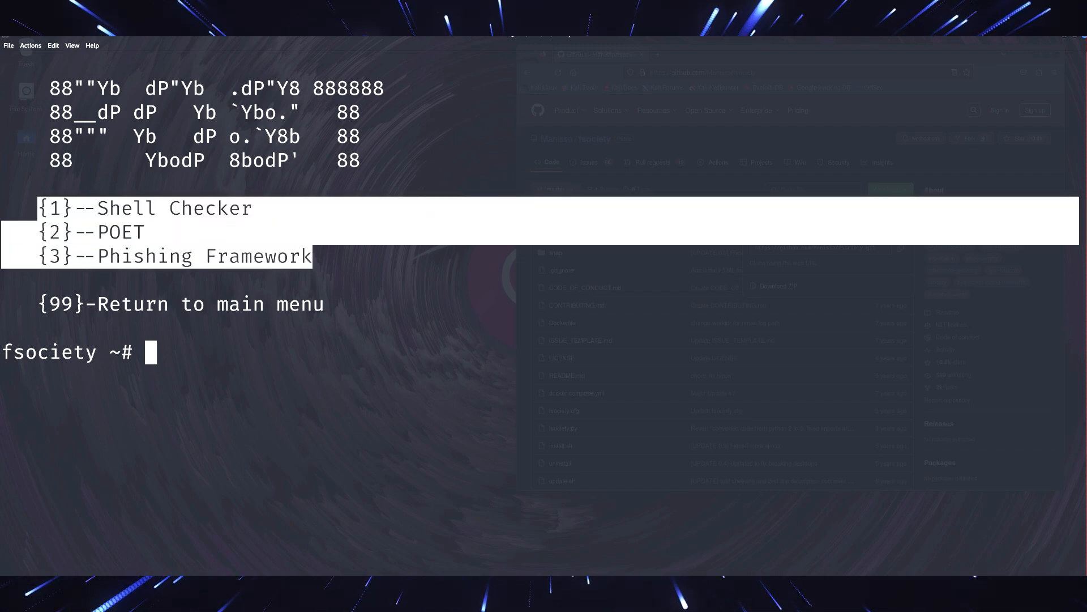